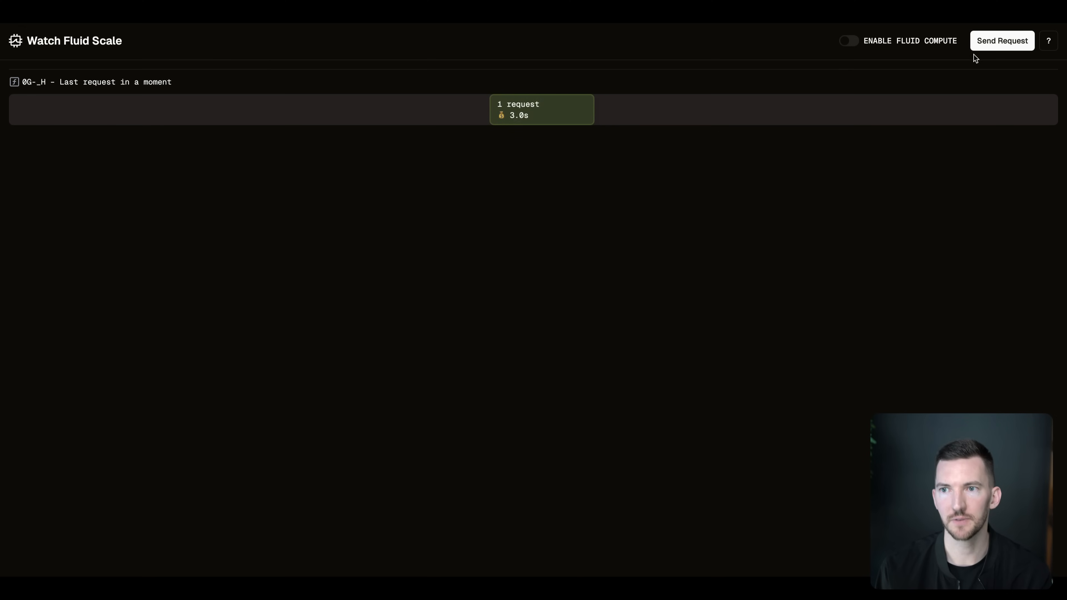
# - Send repeated requests with Fluid Compute off so each 3-second request gets its own instance
pyautogui.click(1001, 41)
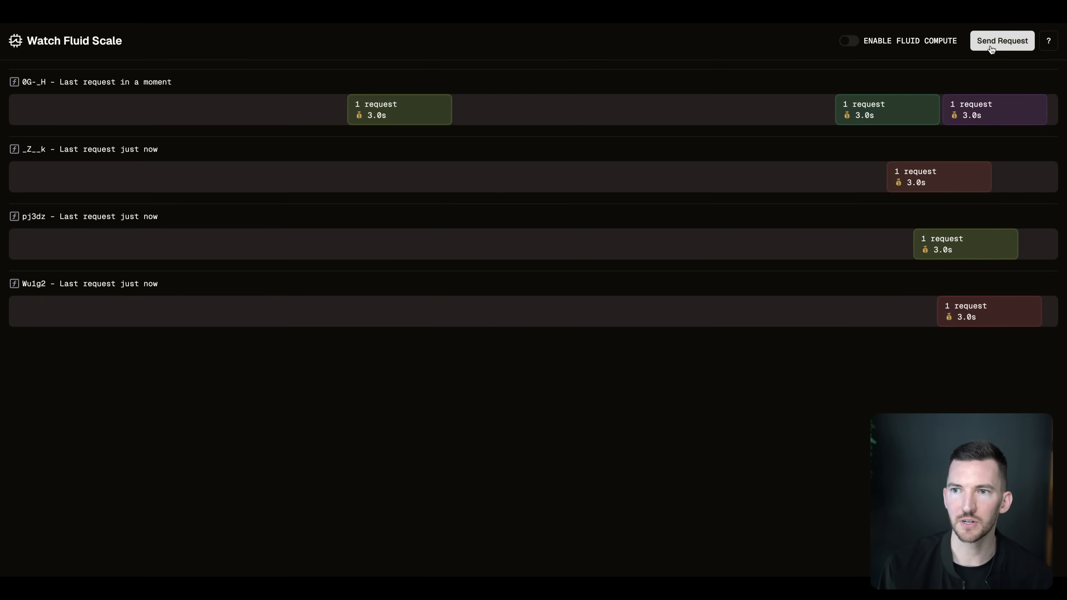
pyautogui.click(1001, 40)
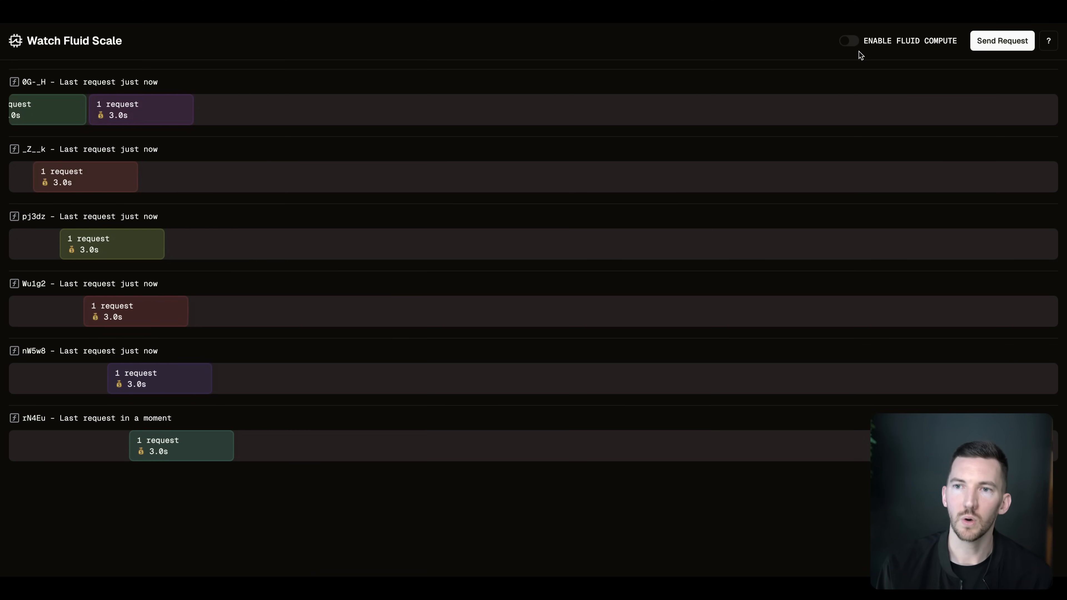
# - Enable Fluid Compute in the demo and send a request that shares an instance
pyautogui.click(849, 41)
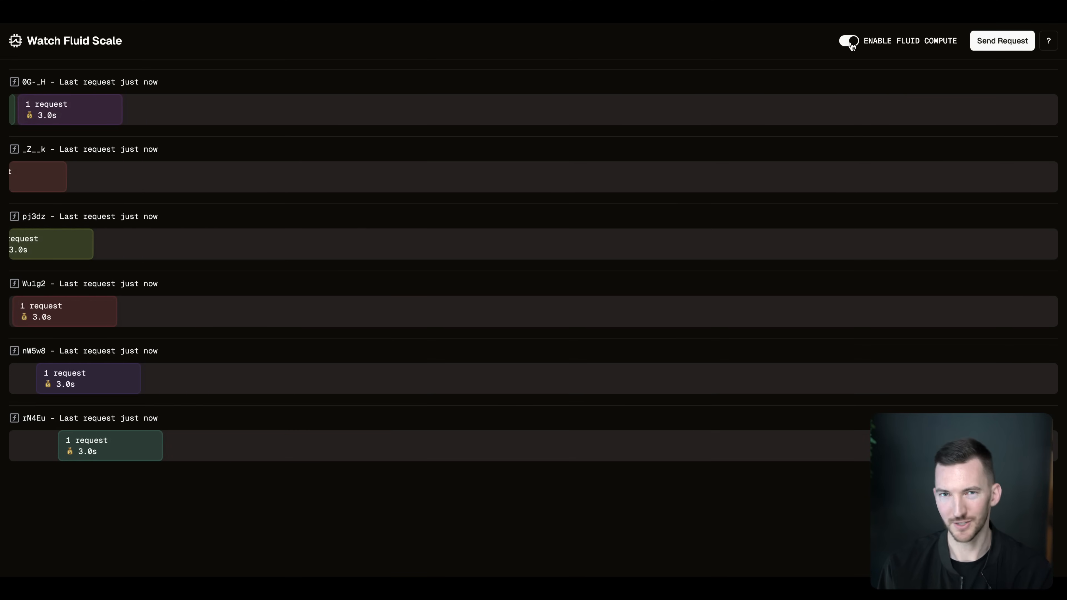
pyautogui.click(1001, 41)
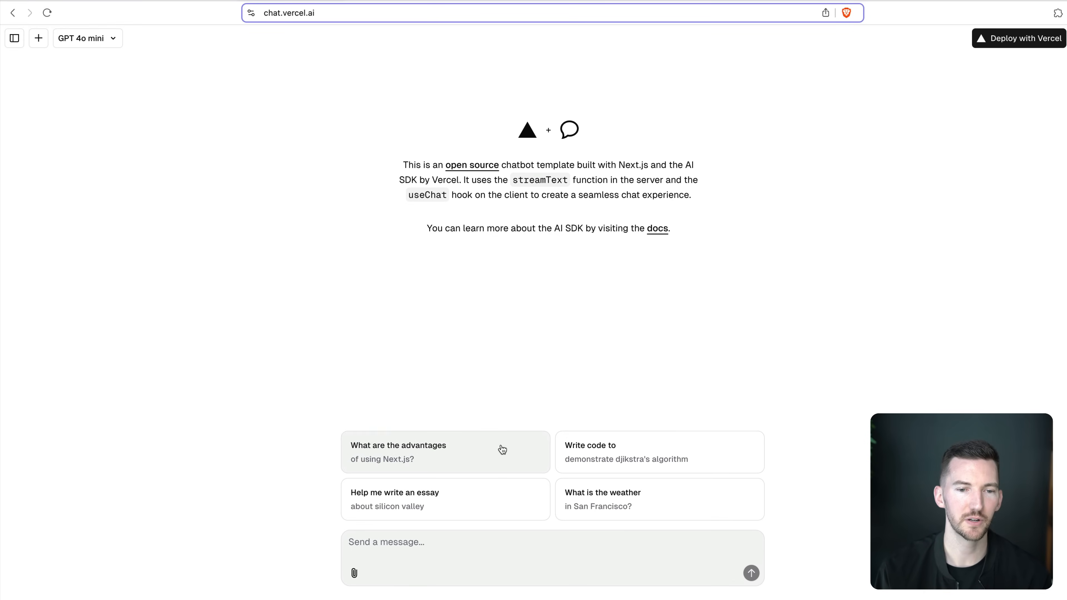
# - Ask the chatbot about Next.js advantages, then in a new chat request Dijkstra's algorithm code
pyautogui.click(446, 452)
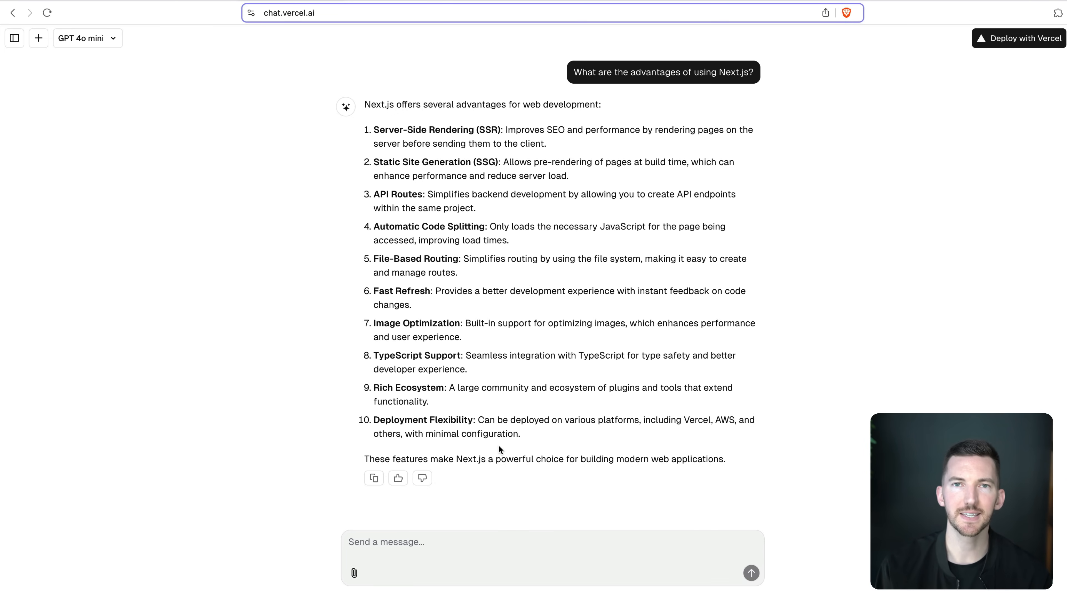
pyautogui.click(39, 37)
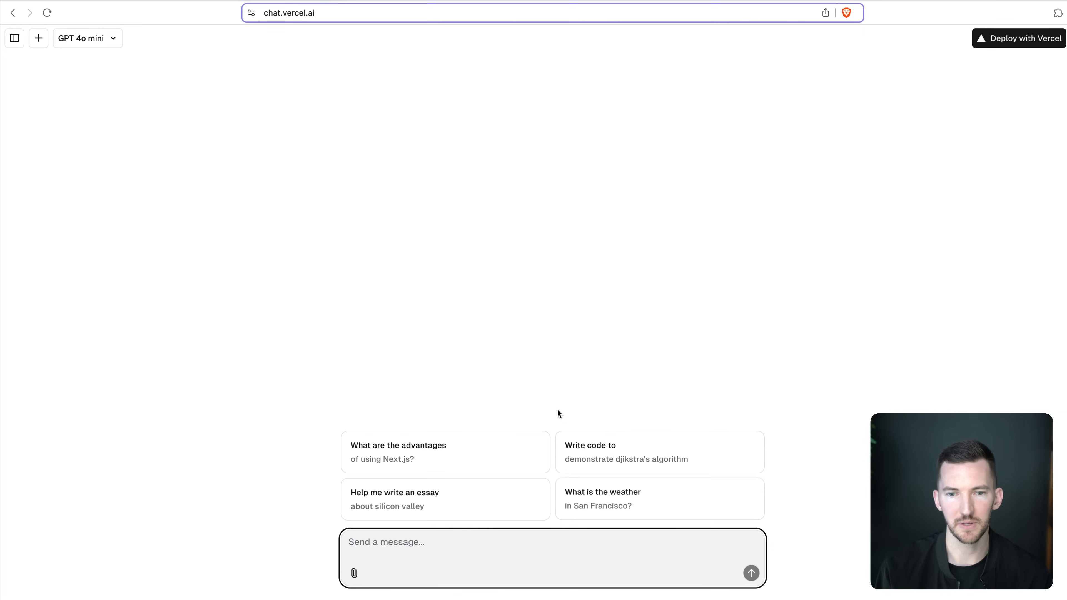
pyautogui.click(658, 451)
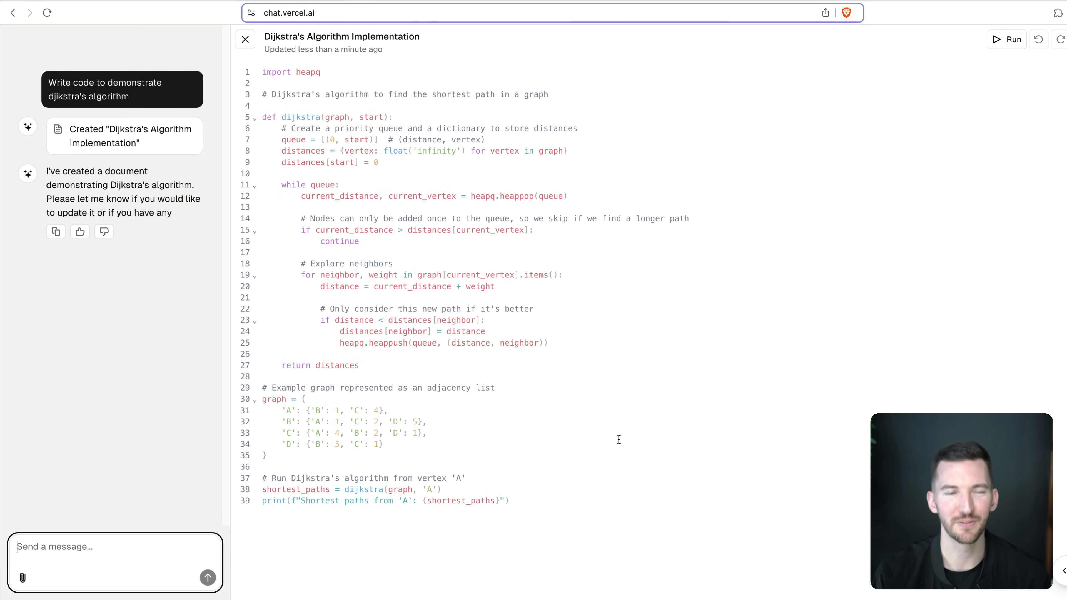
# - Request a Silicon Valley essay from the chatbot, then head to the project's Functions settings
pyautogui.click(245, 39)
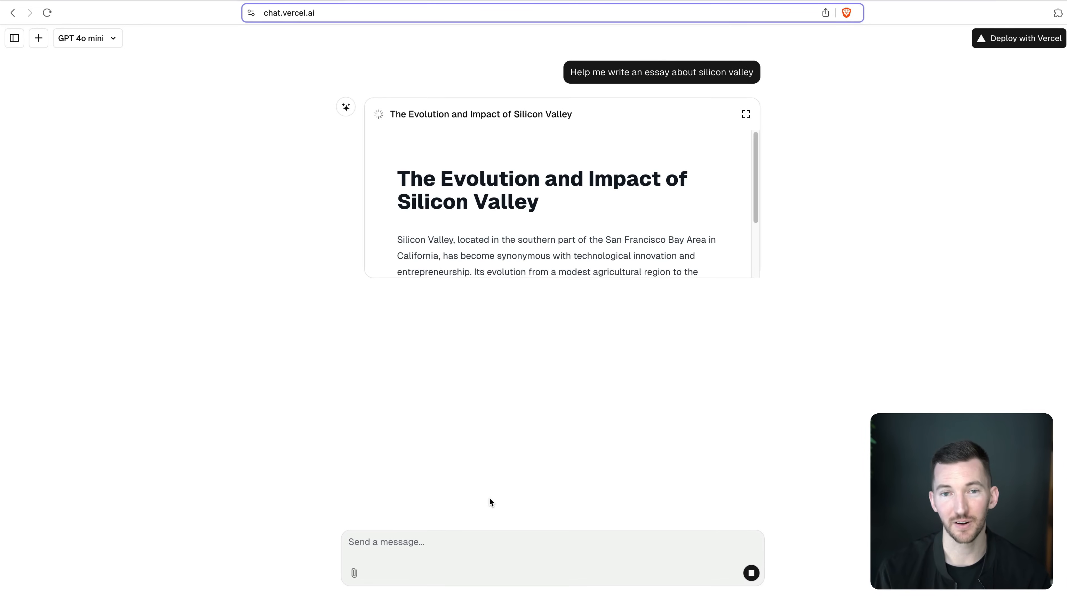
pyautogui.click(746, 114)
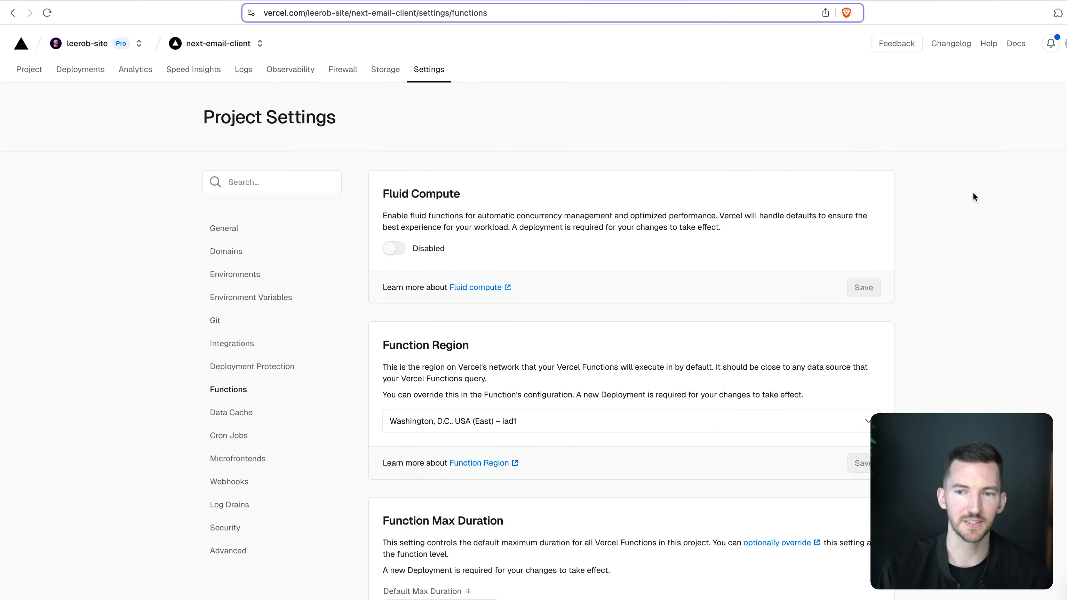
# - Switch the project's Fluid Compute setting to Enabled and save the change
pyautogui.scroll(-3)
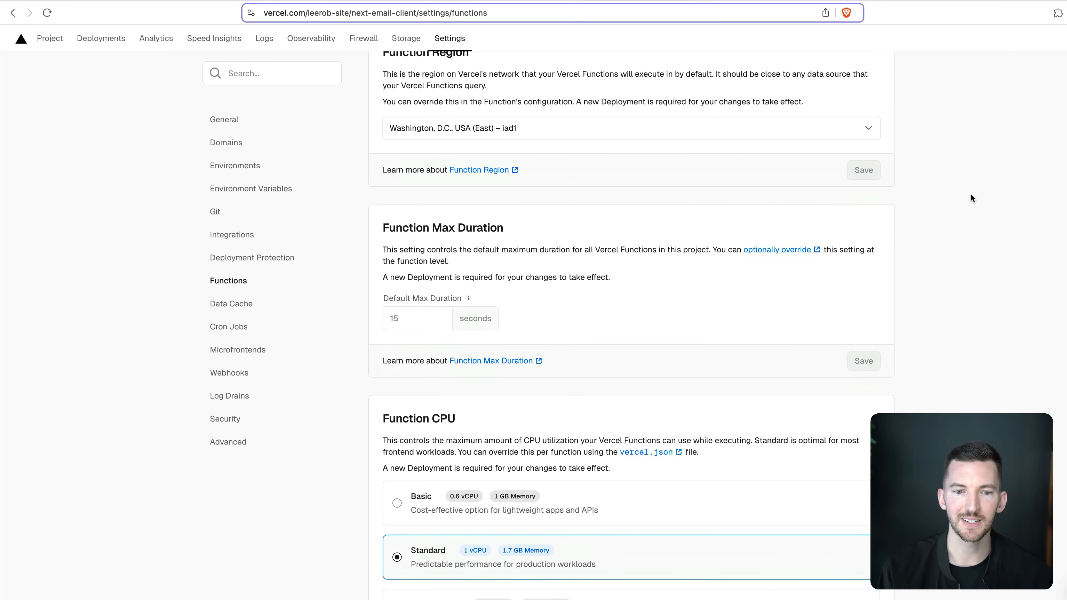
pyautogui.moveTo(968, 201)
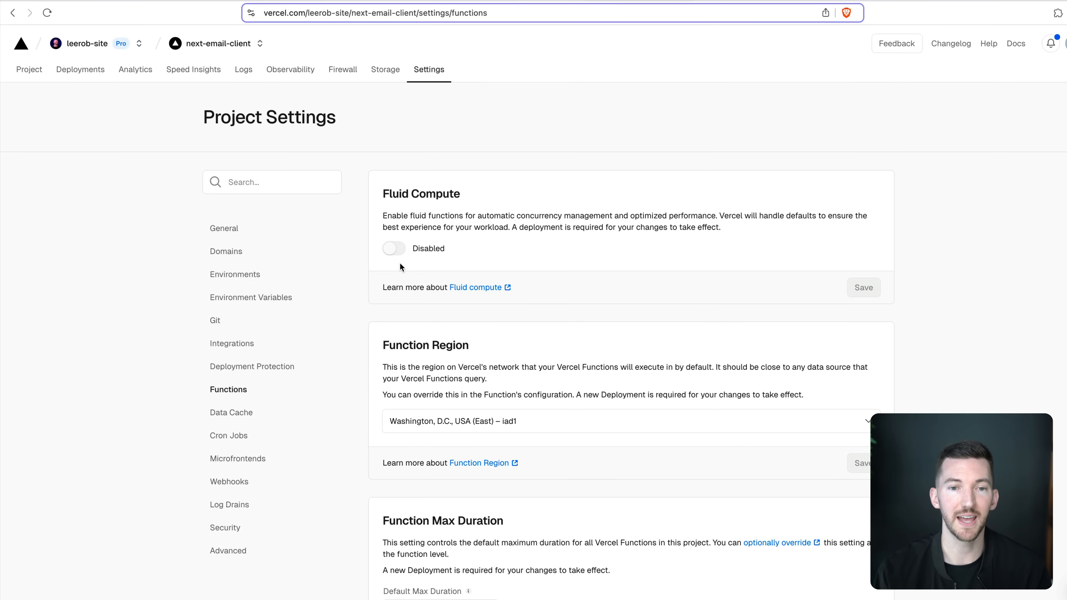
pyautogui.click(393, 247)
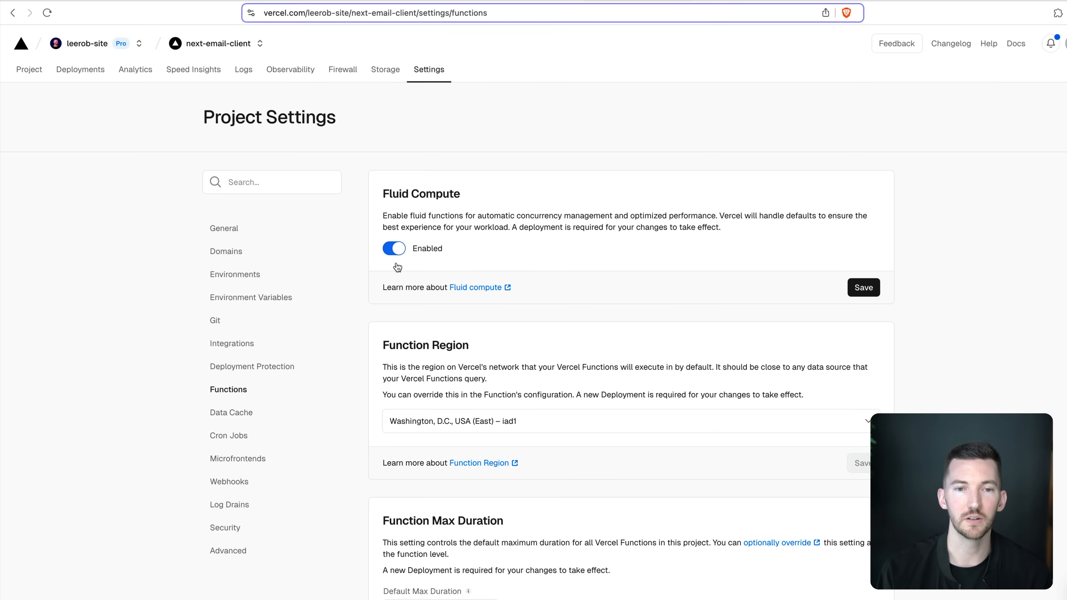
pyautogui.click(863, 287)
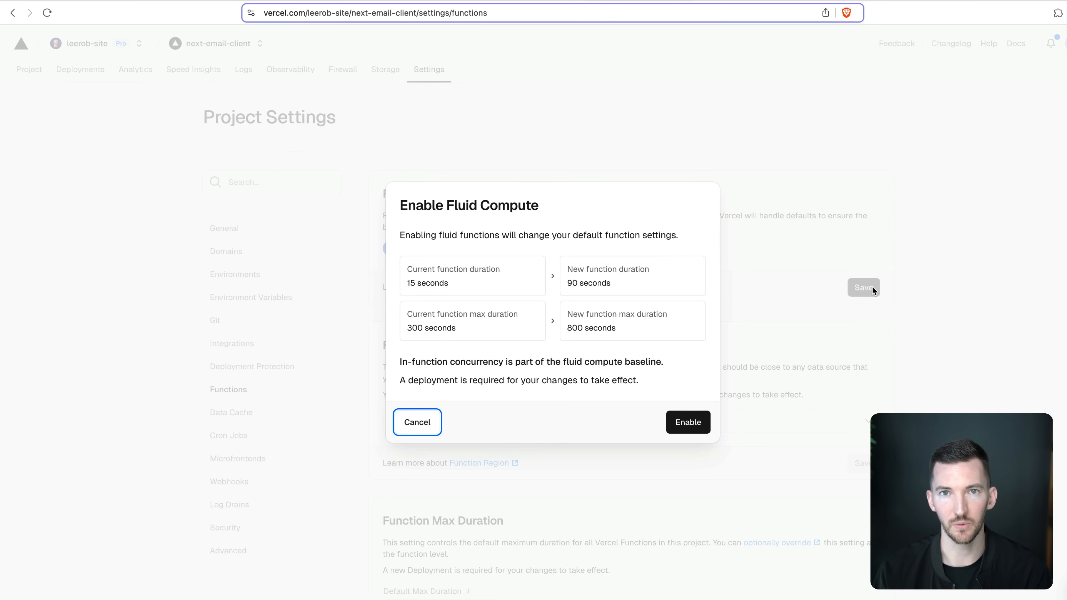
pyautogui.moveTo(594, 270)
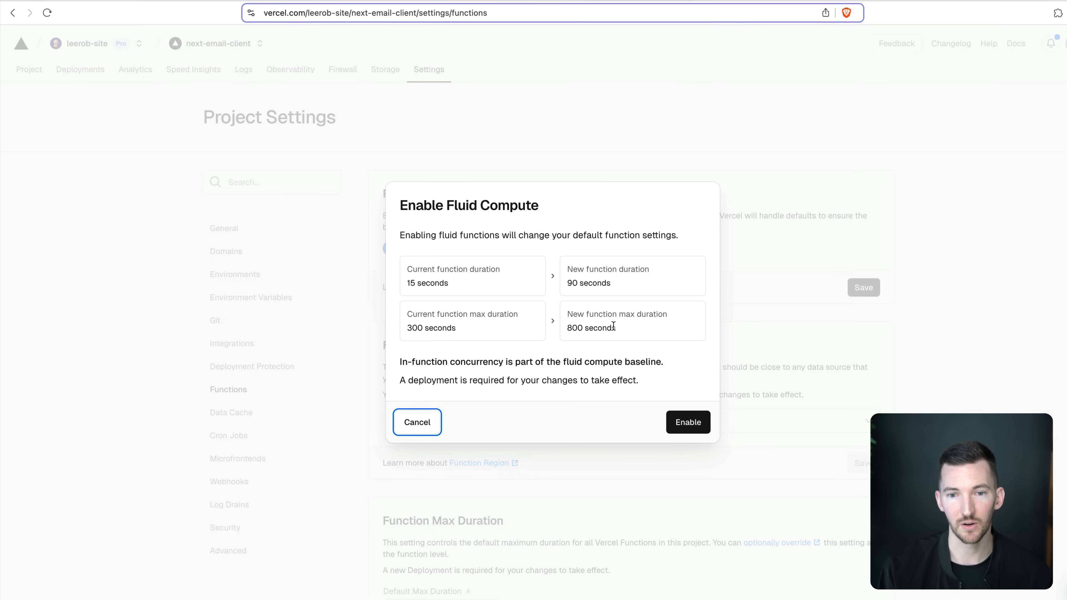
pyautogui.moveTo(677, 406)
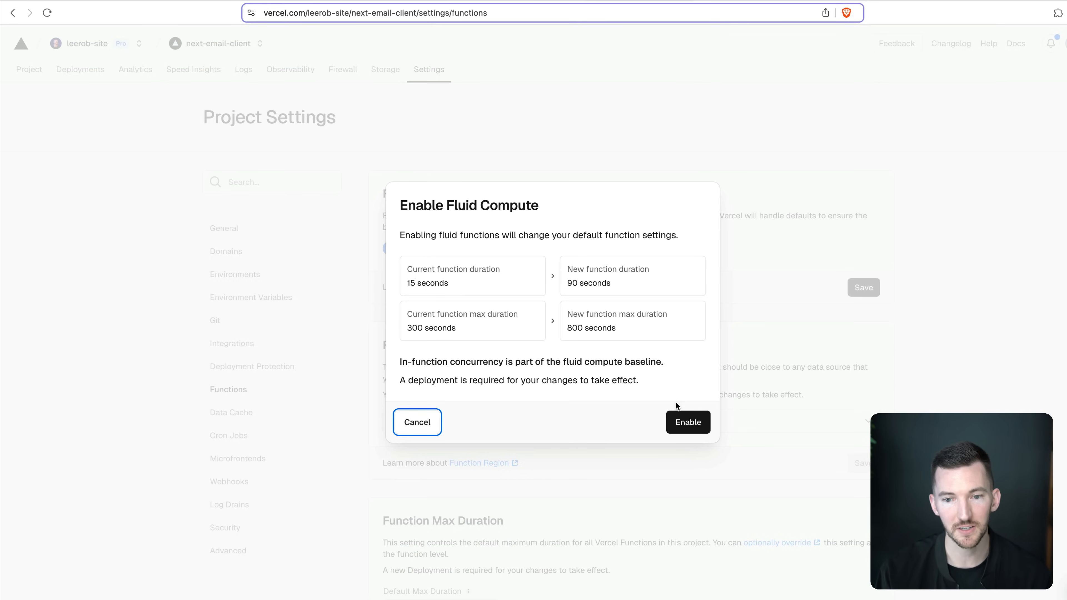
# - Confirm enabling Fluid Compute with function durations raised to 90 and 800 seconds
pyautogui.click(688, 422)
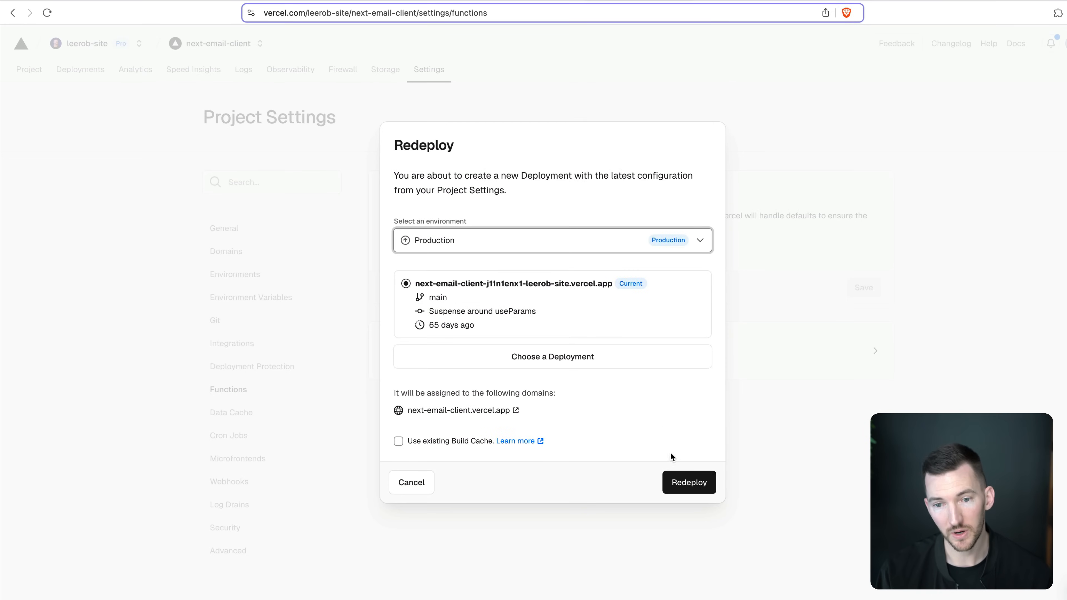
# - Redeploy the project to the Production environment so Fluid Compute takes effect
pyautogui.click(688, 482)
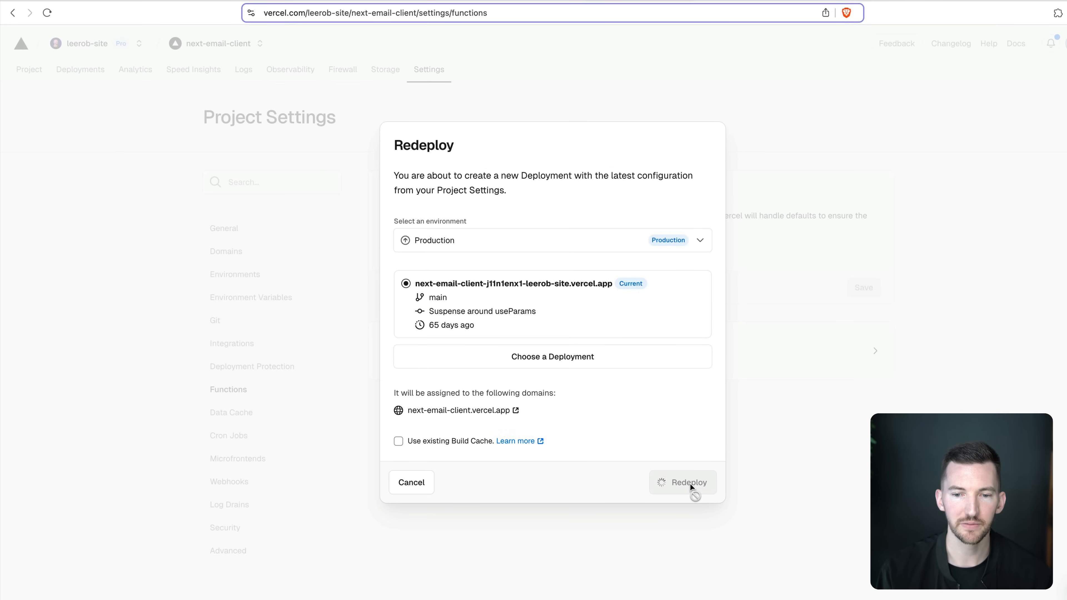
pyautogui.click(682, 481)
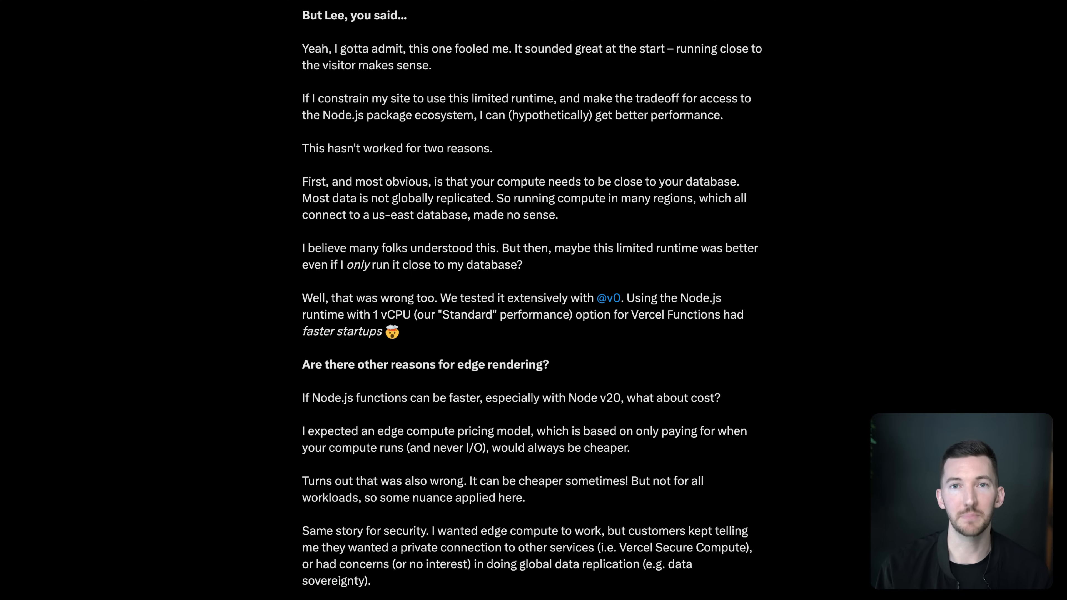
pyautogui.scroll(-3)
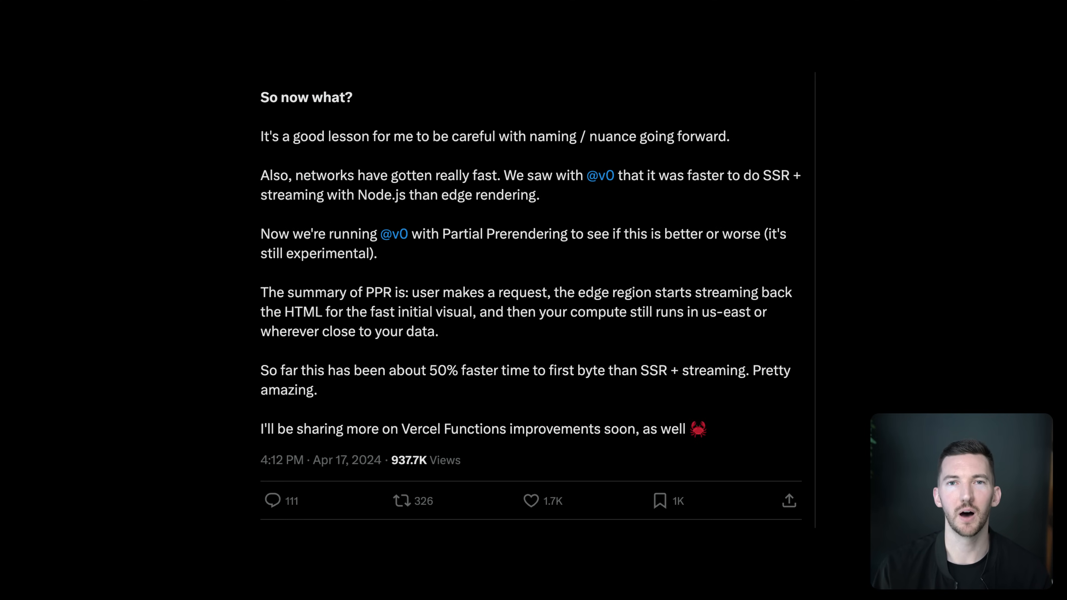